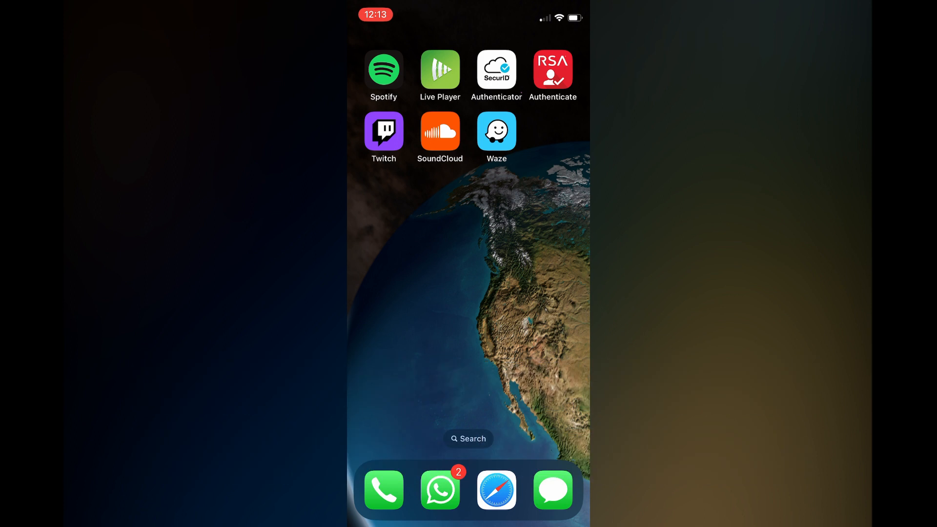
Step: Scroll the Settings app list down to the installed-apps section where Waze appears
{"action": "left_click", "coordinate": [496, 130]}
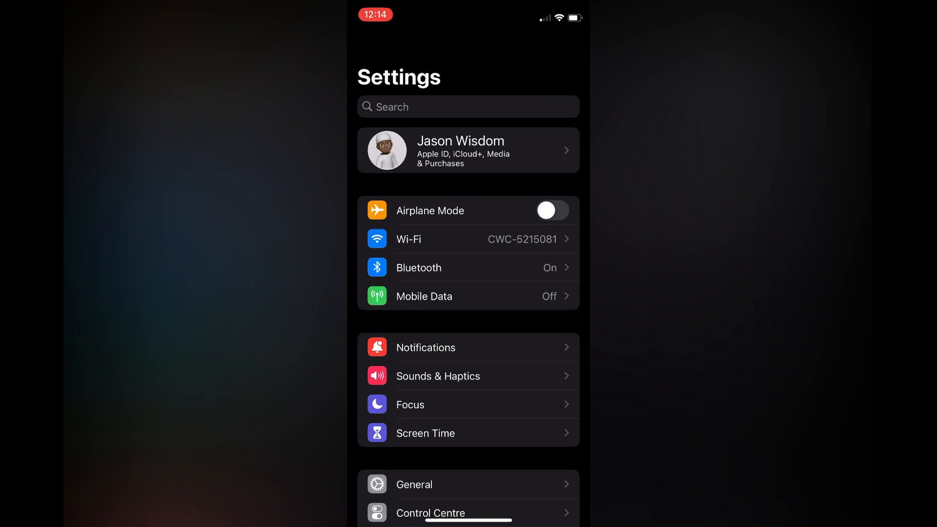
{"action": "scroll", "scroll_direction": "down", "scroll_amount": 3}
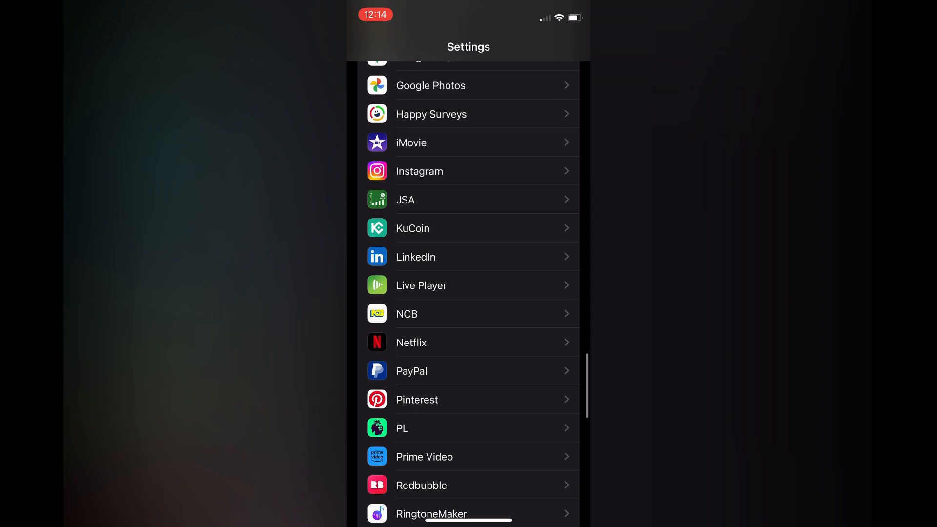
{"action": "scroll", "scroll_direction": "down", "scroll_amount": 3}
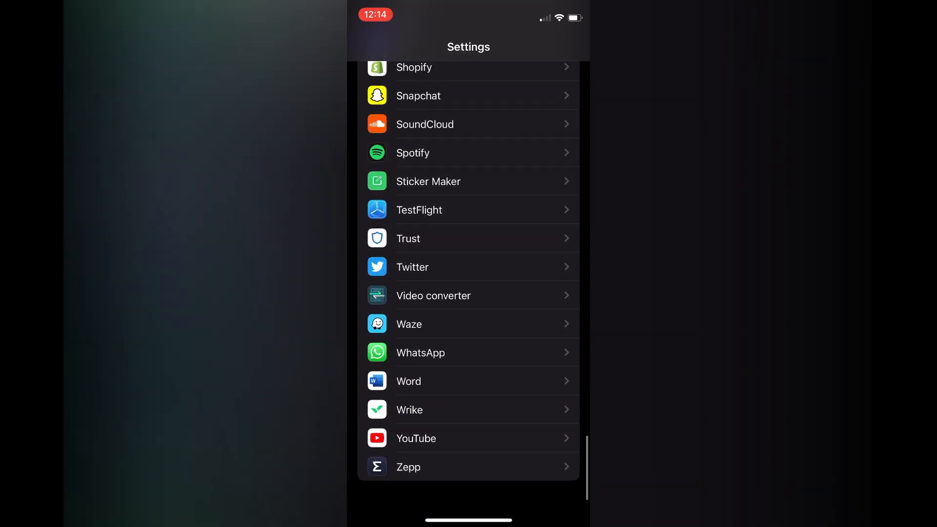
Step: Switch off Background App Refresh on Waze's own Settings page
{"action": "left_click", "coordinate": [409, 324]}
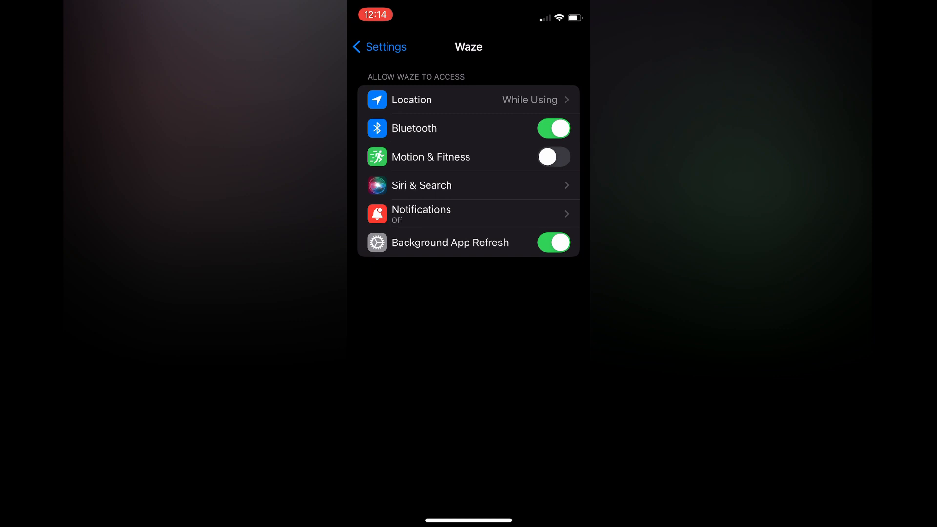
{"action": "left_click", "coordinate": [553, 243]}
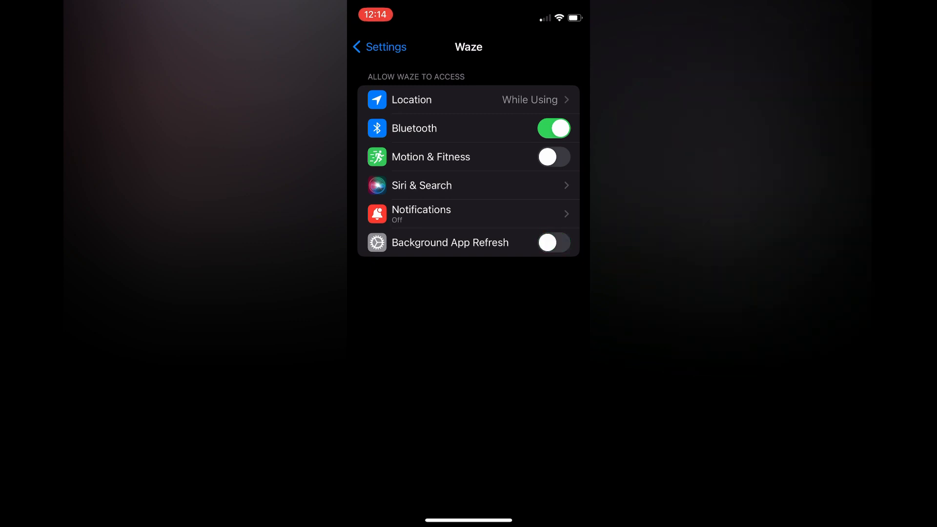